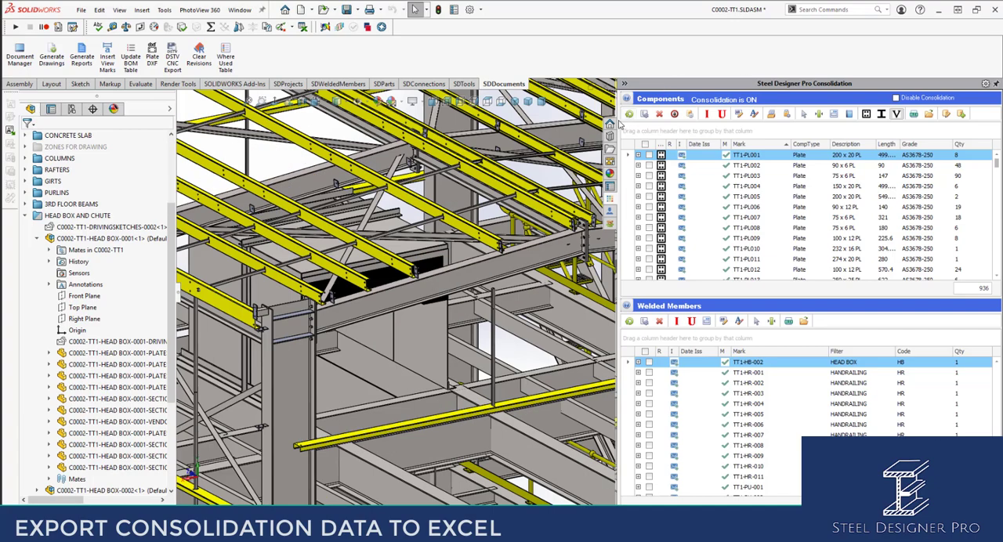
mouse_move(619, 128)
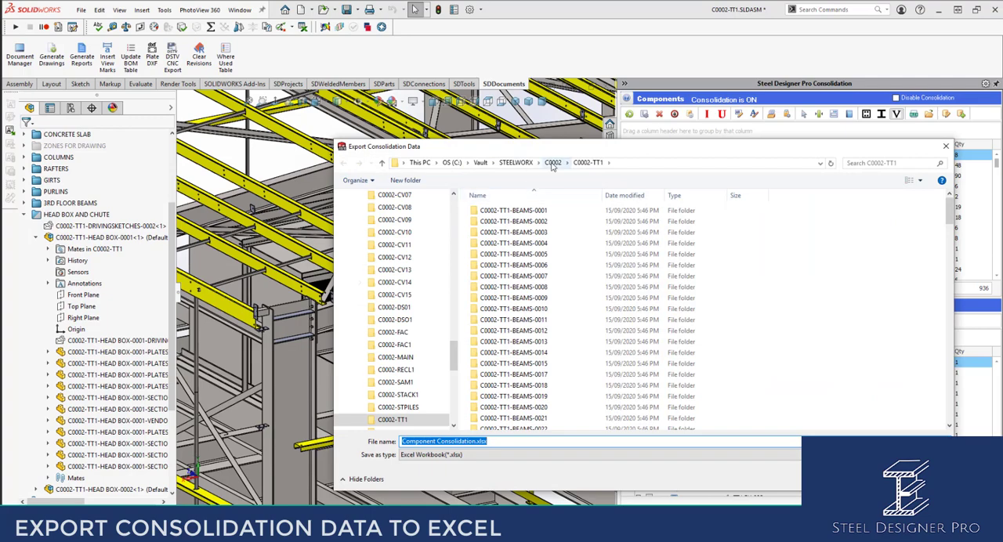
Save Component Consolidation.xlsx in the C0002 project folder and acknowledge the export-complete message.
left_click(553, 163)
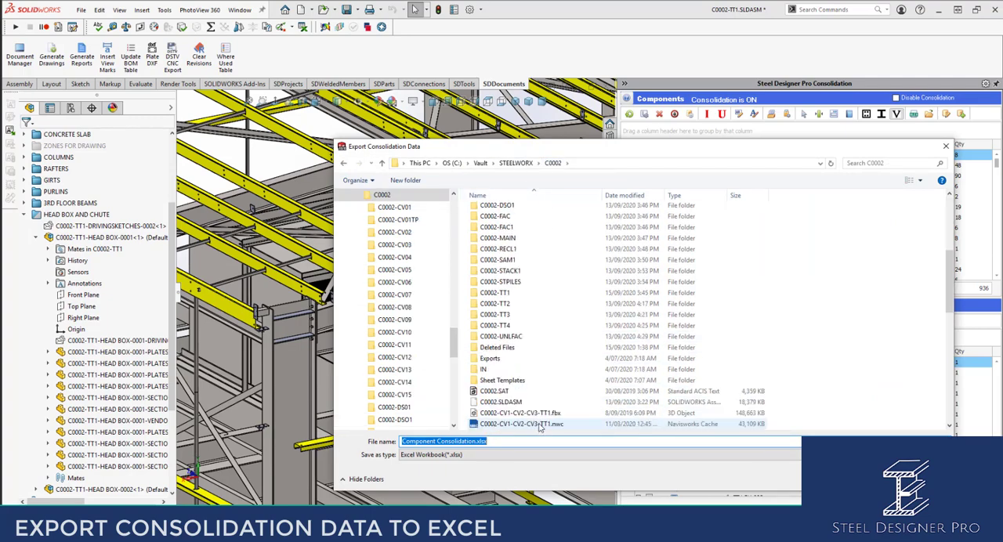
double_click(489, 358)
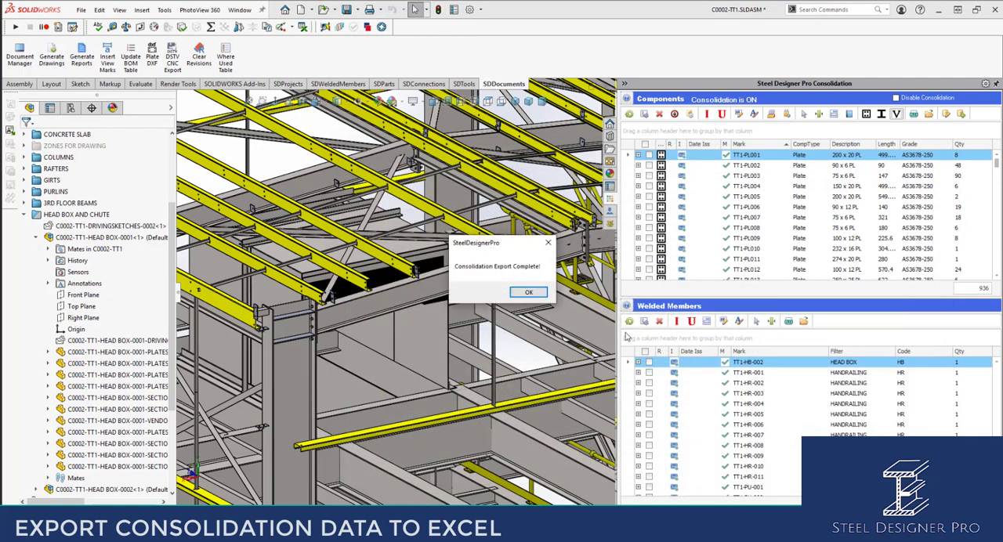
left_click(528, 292)
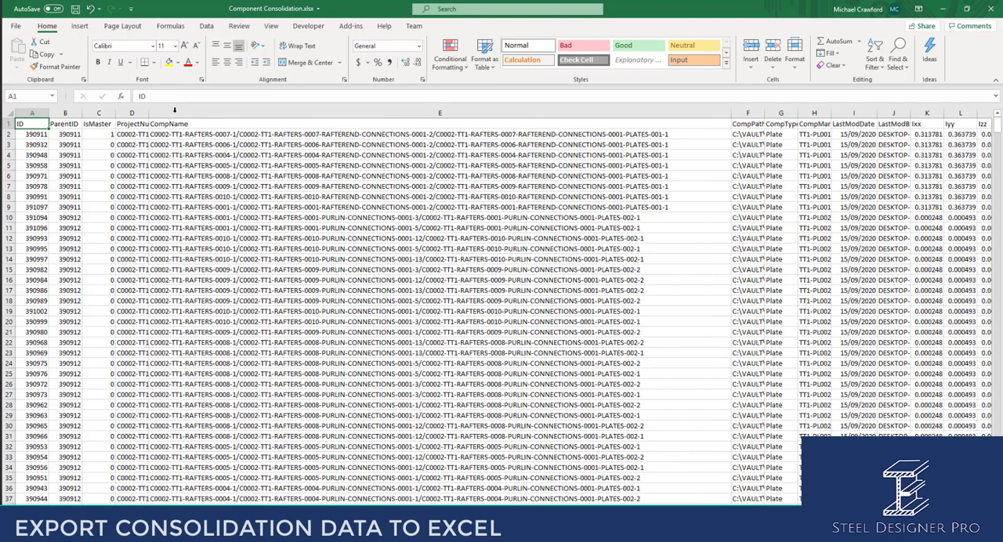
Widen column A for the ID header and narrow the CompName column so fields through Status fit.
left_click_drag(152, 116, 116, 116)
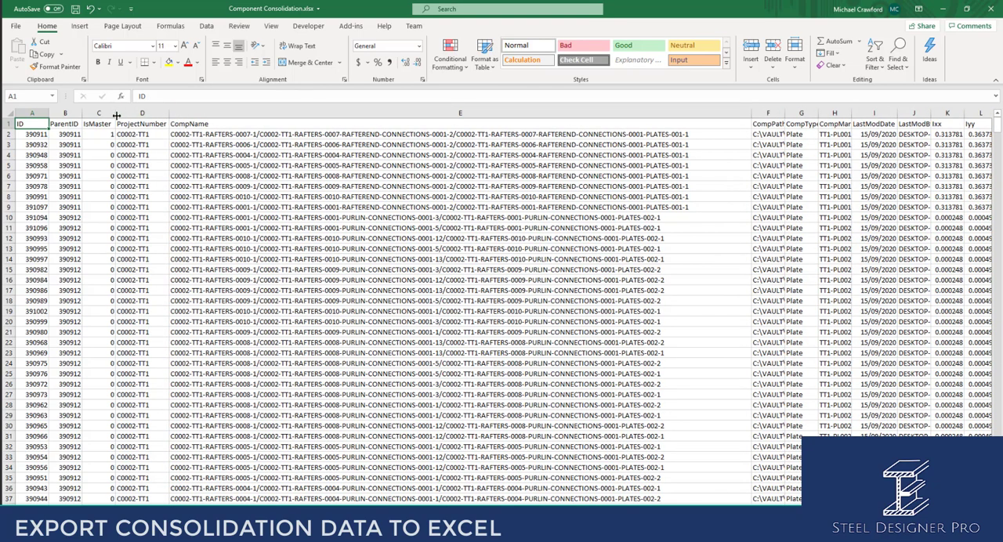
left_click(97, 134)
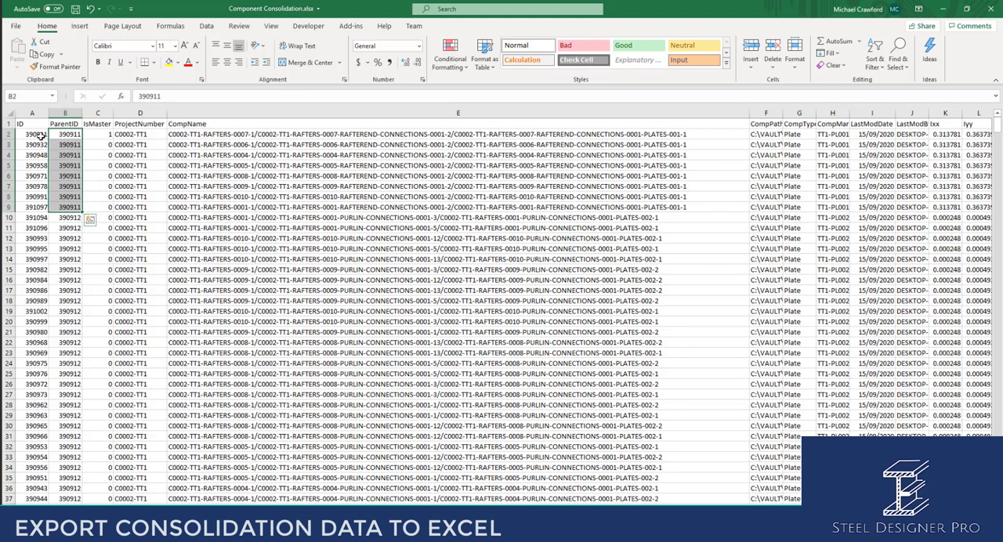
left_click(33, 135)
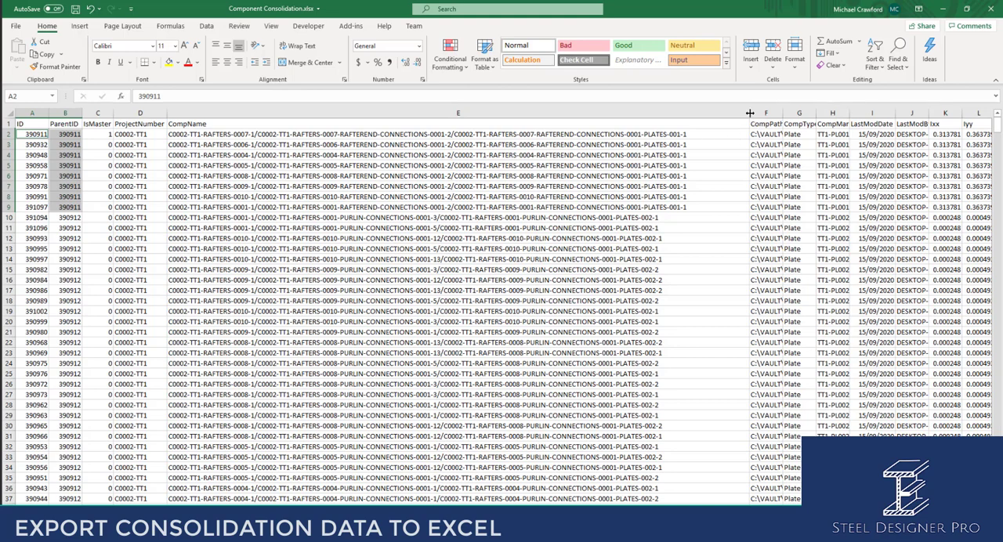
left_click_drag(749, 113, 333, 113)
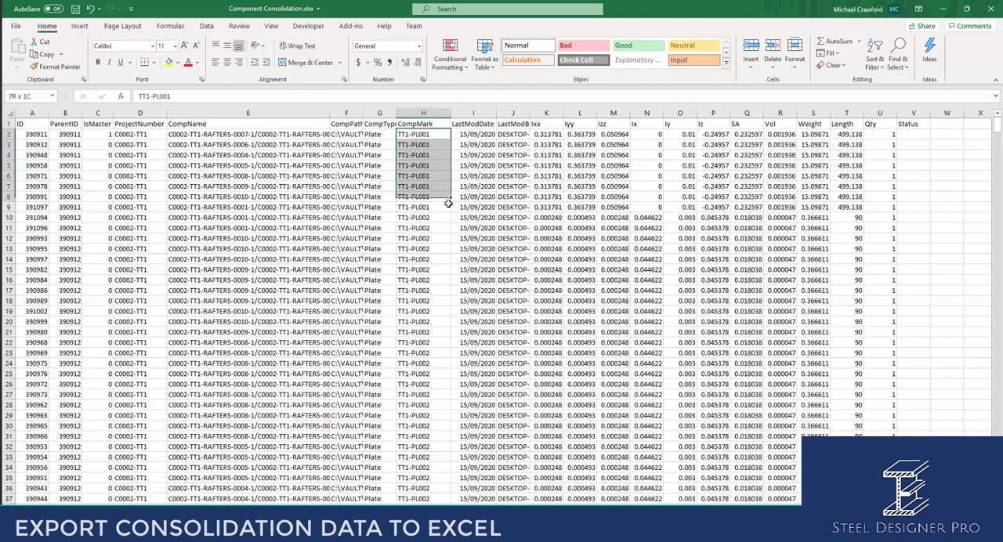
left_click(423, 133)
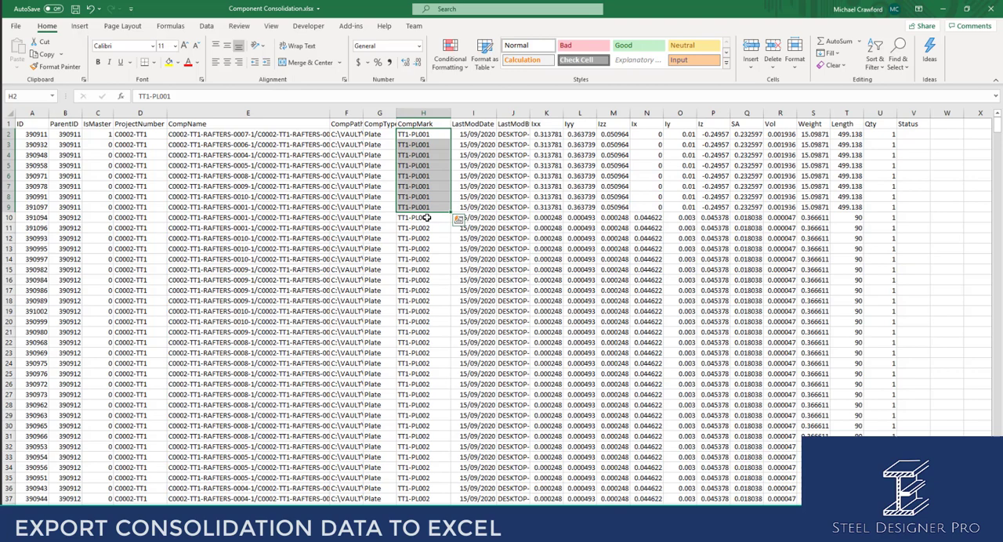
mouse_move(417, 319)
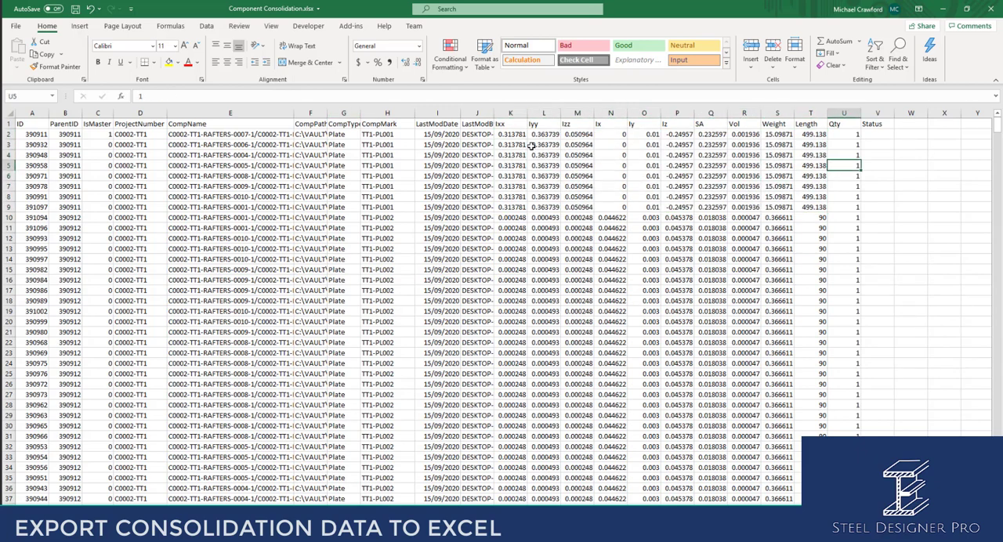
left_click(511, 269)
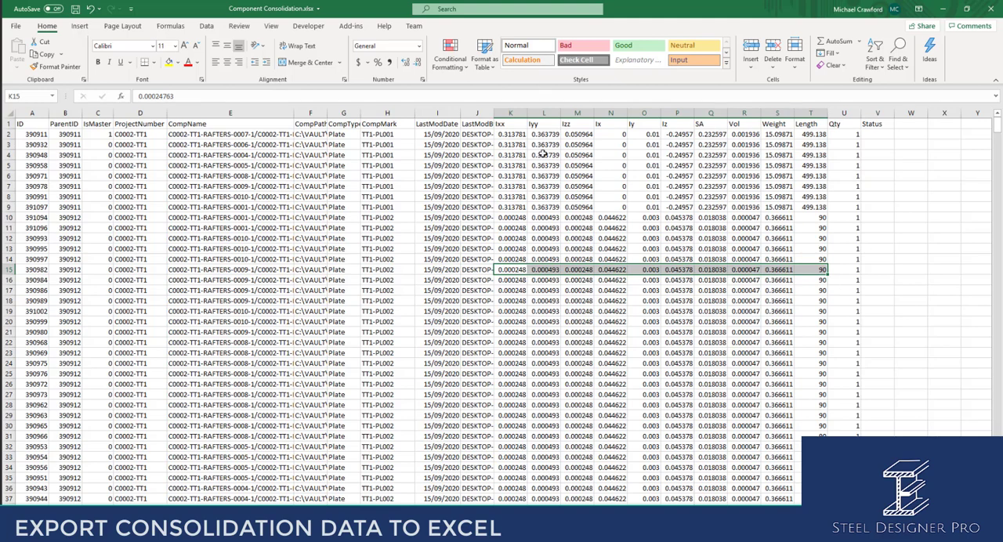
left_click(544, 154)
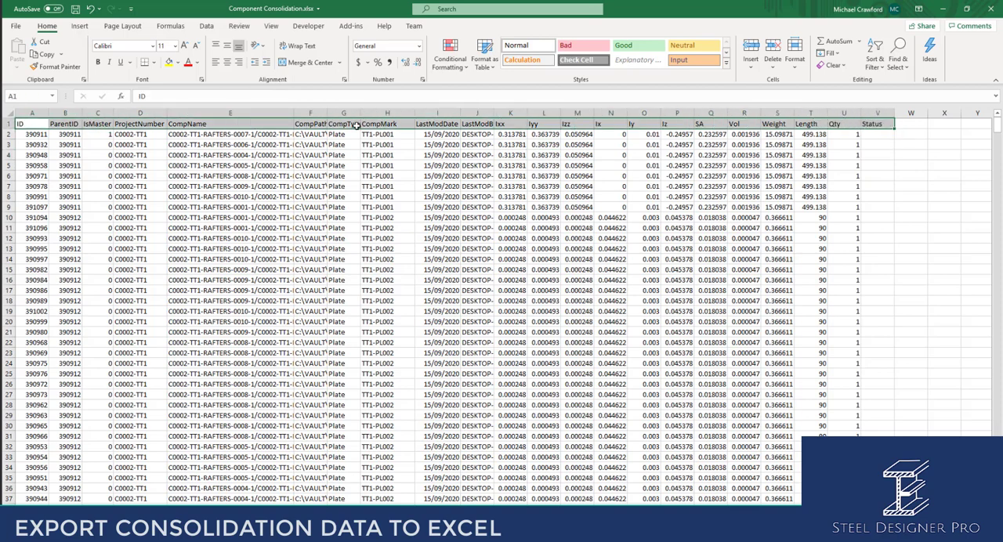
Filter the table by the ID header cell's value, keeping every ID value selected.
right_click(357, 124)
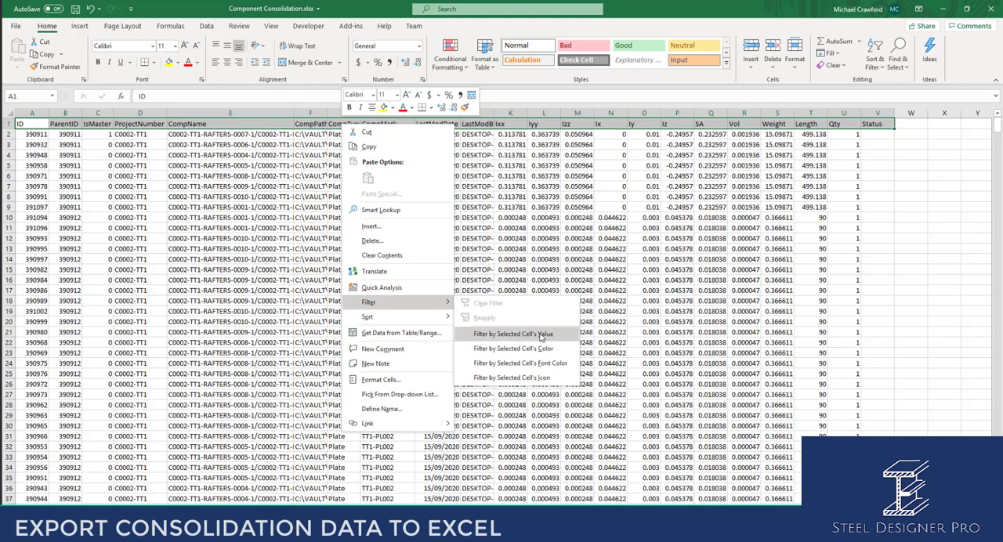
left_click(517, 334)
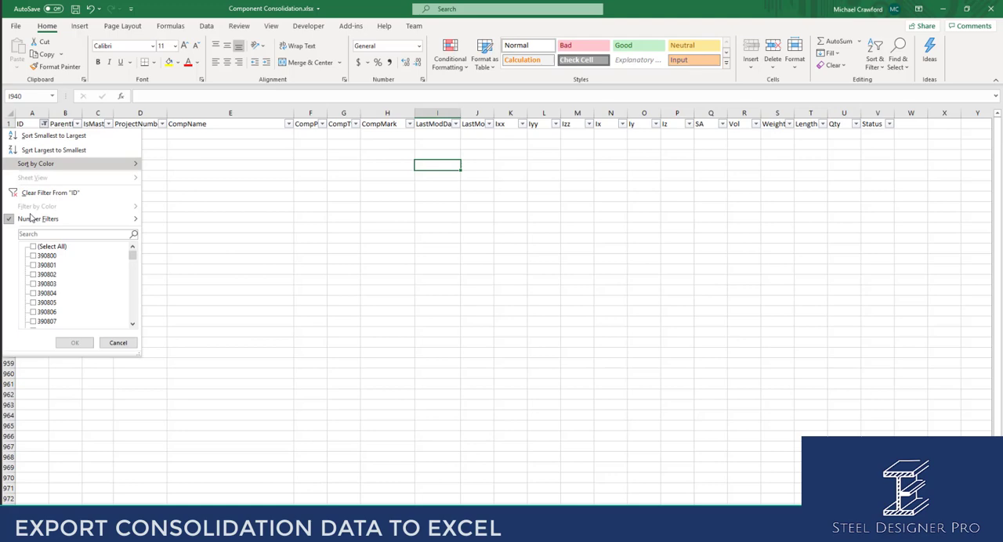
left_click(33, 246)
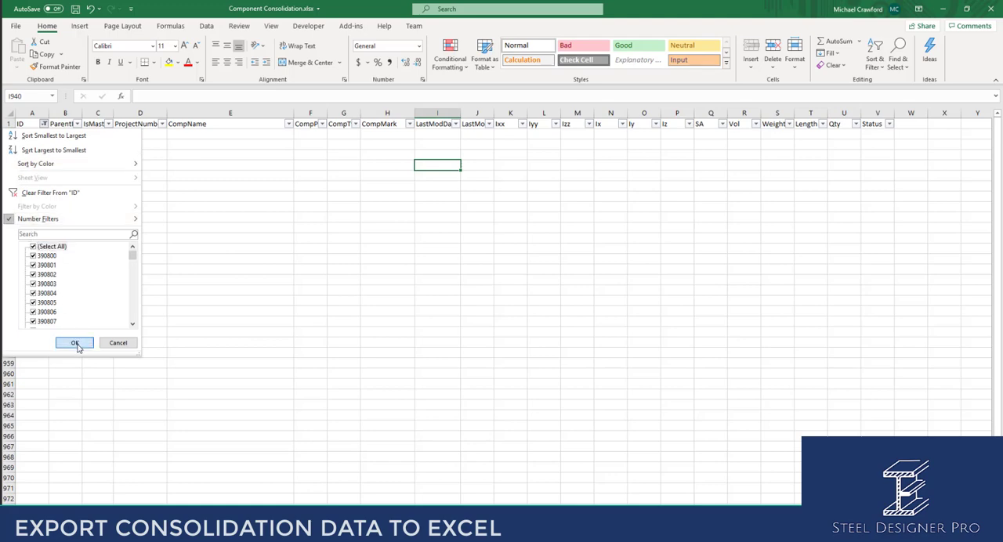
left_click(76, 342)
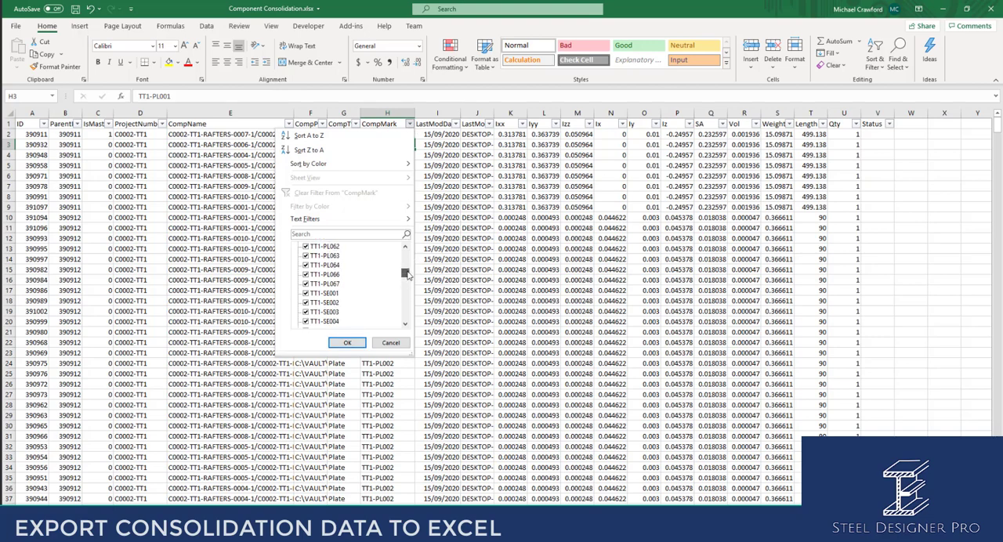
In the CompMark filter list, clear all marks and scroll down toward TT1-PL067.
scroll("down", 3)
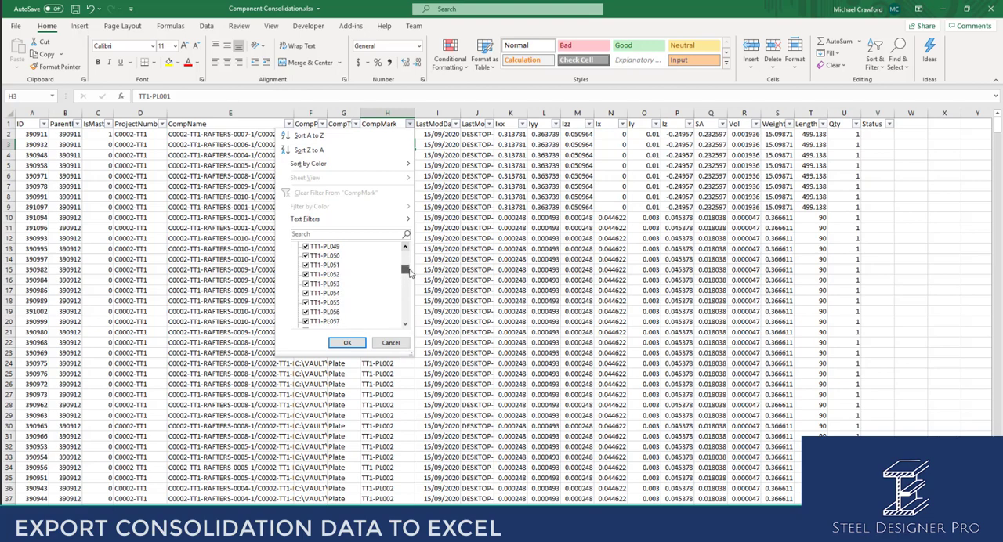
scroll("up", 3)
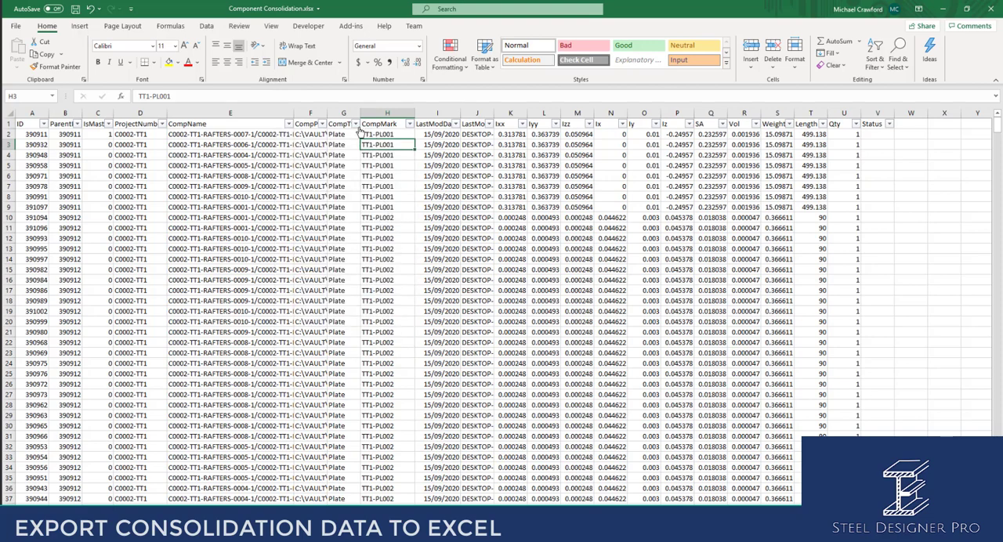
left_click(341, 124)
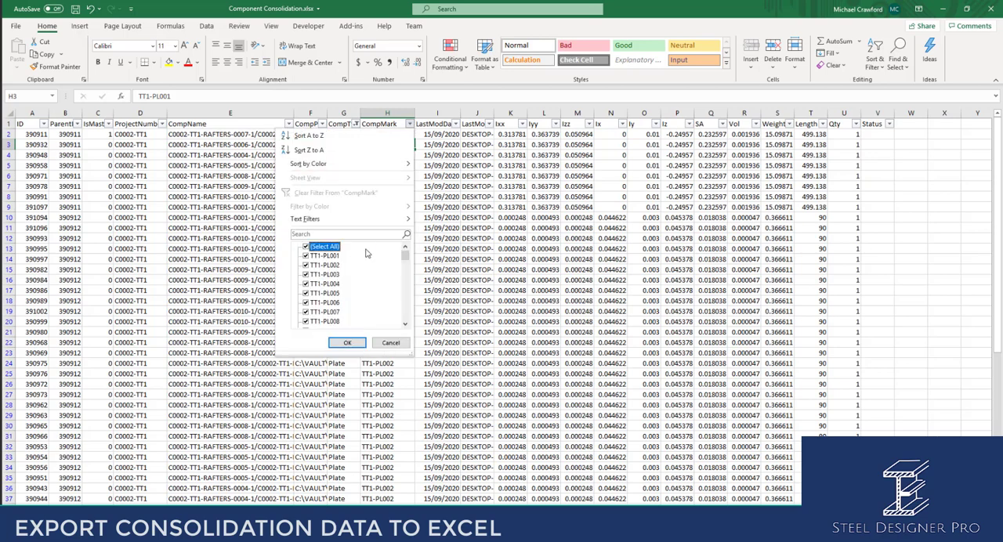
scroll("down", 3)
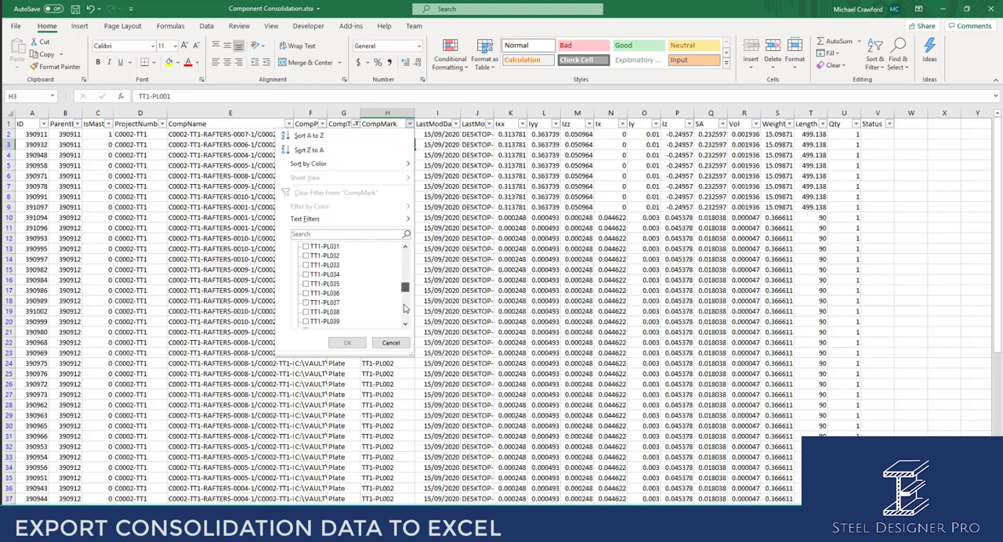
scroll("down", 3)
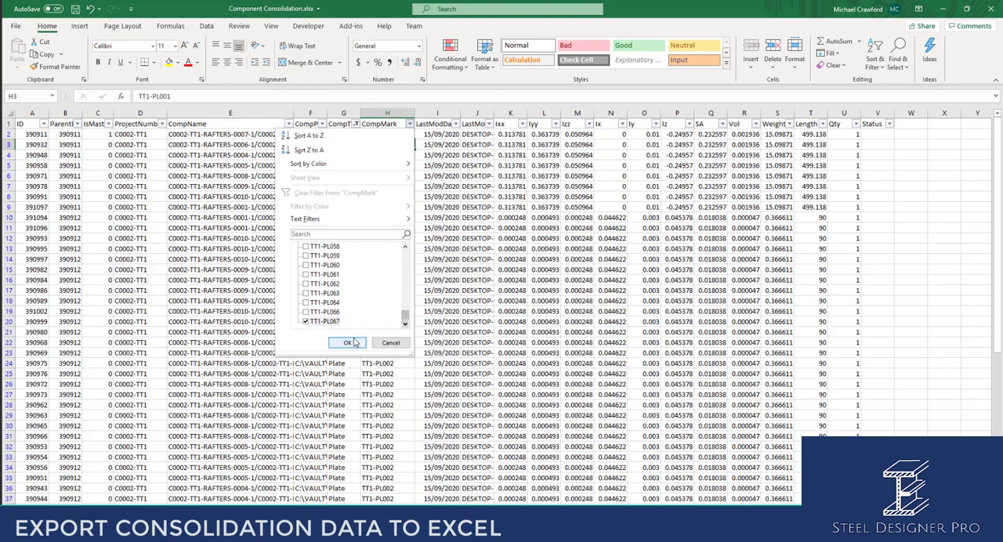
Show only the TT1-PL067 row, change its CompMark to TT1-PL068, then clear the CompMark filter.
left_click(348, 342)
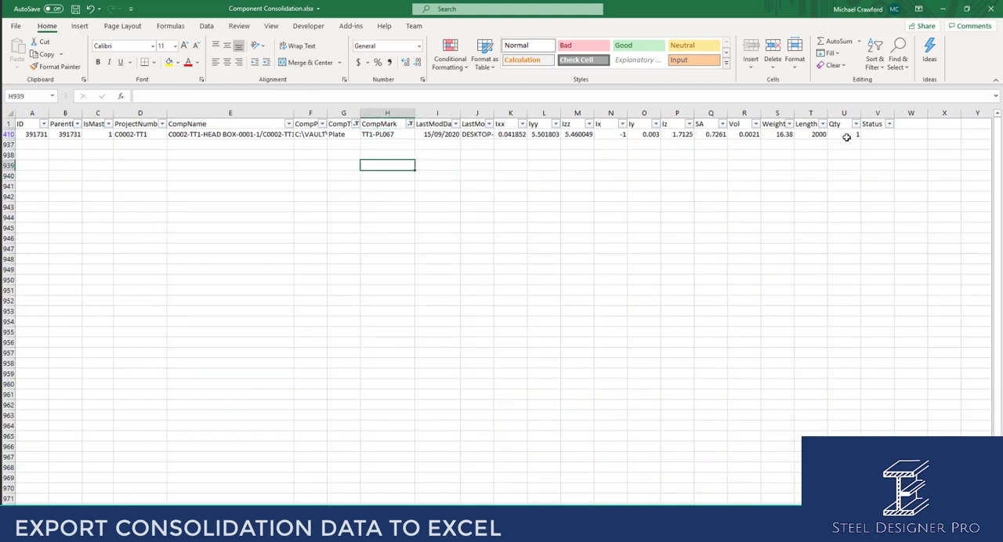
left_click(843, 135)
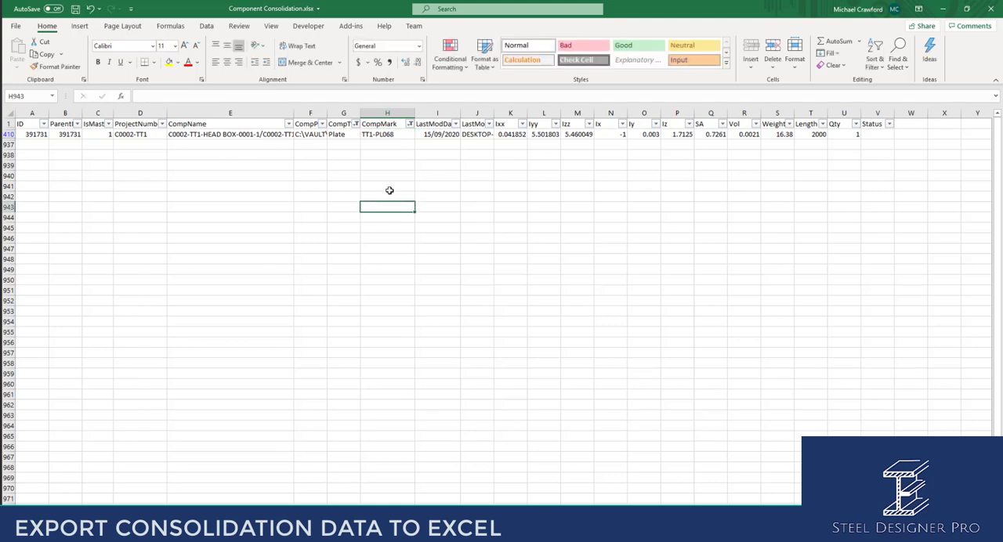
left_click(409, 124)
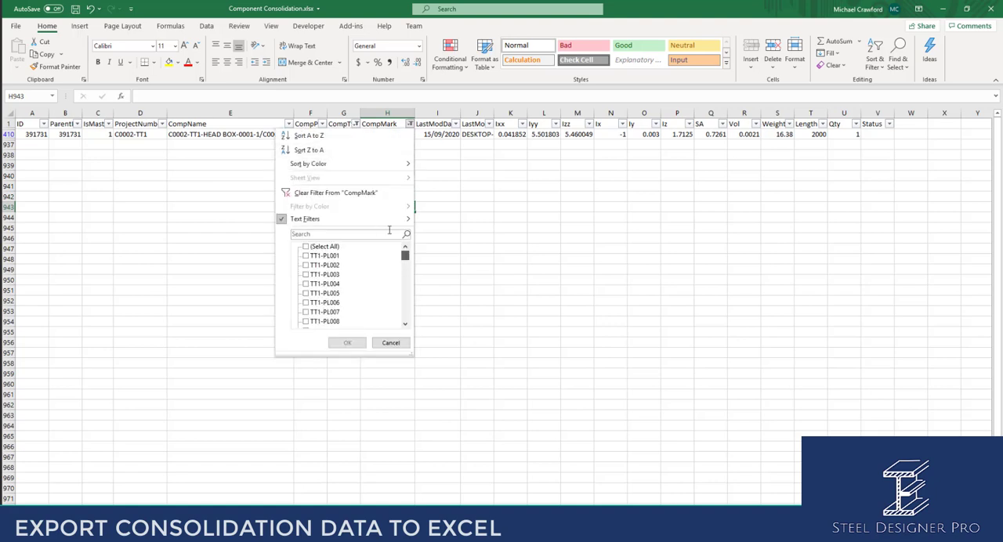
left_click(348, 342)
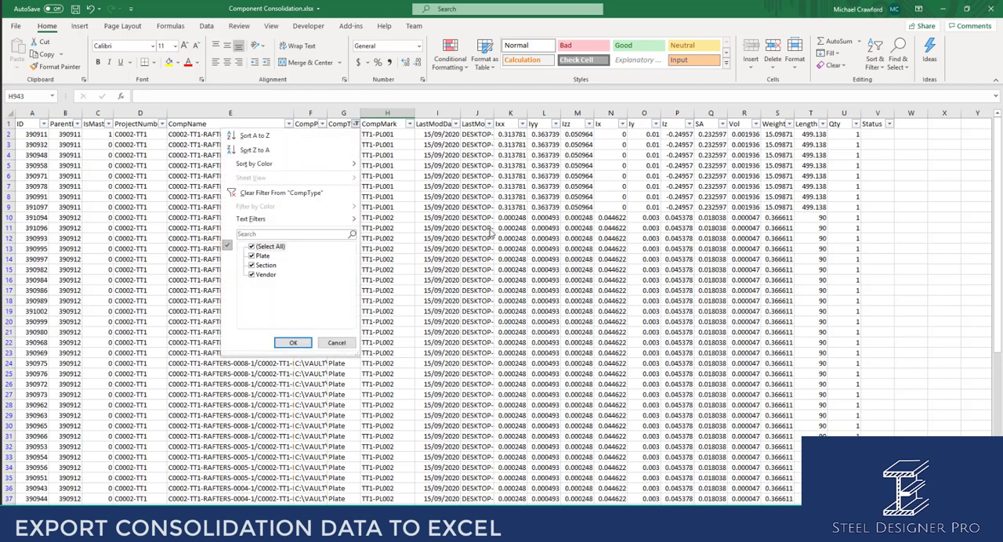
left_click(292, 342)
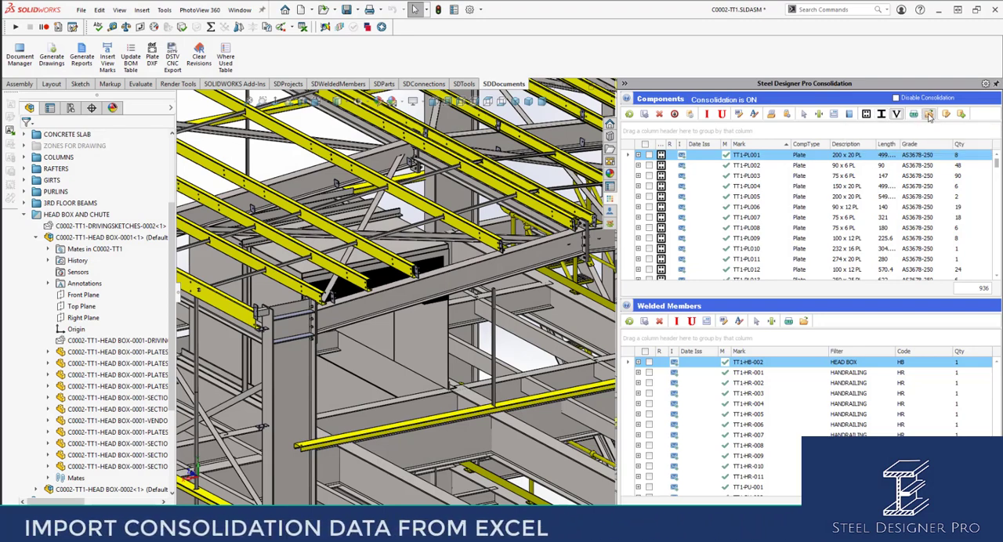
Import the edited Component Consolidation workbook into the Consolidation panel via Import from Excel.
left_click(930, 113)
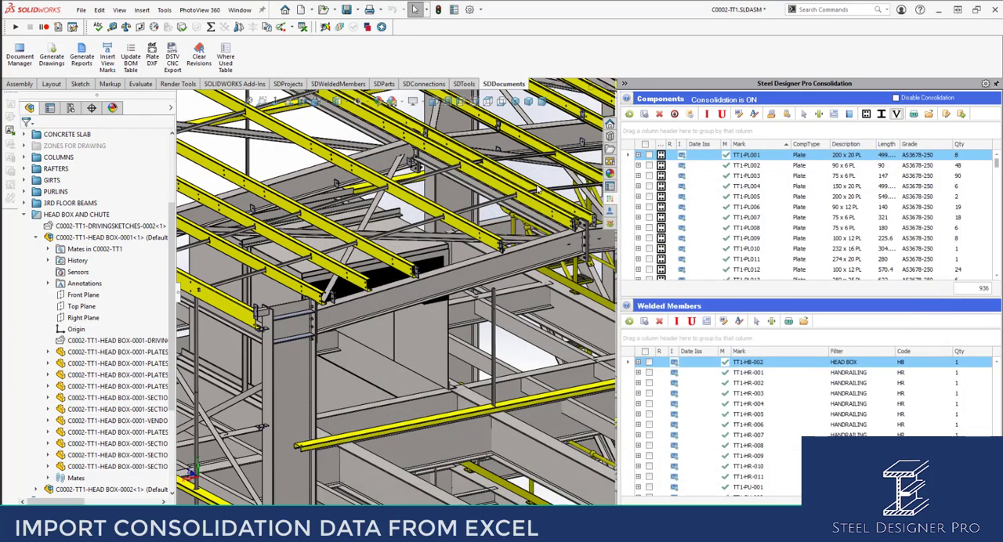
mouse_move(543, 176)
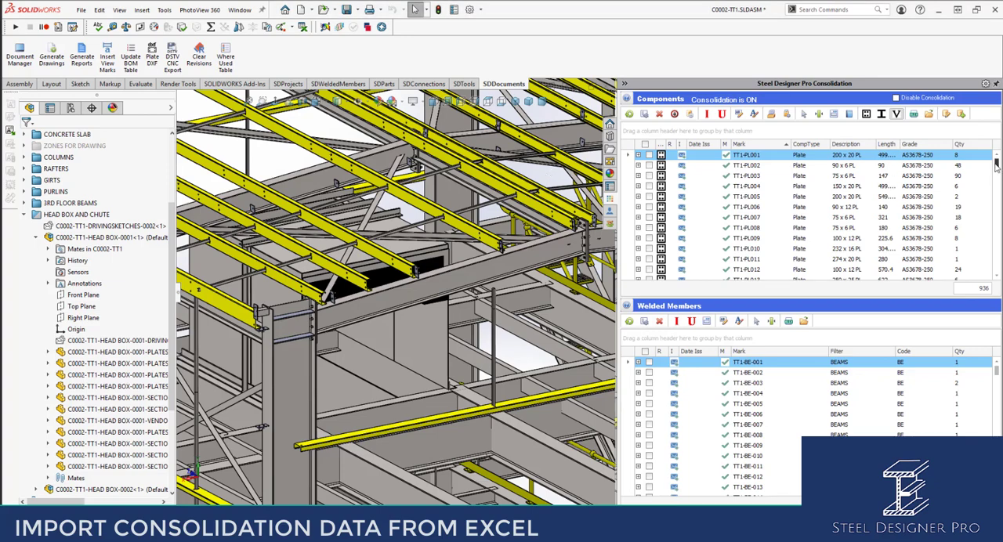
Scroll the Components grid down to the TT1-PL068 row.
scroll("down", 3)
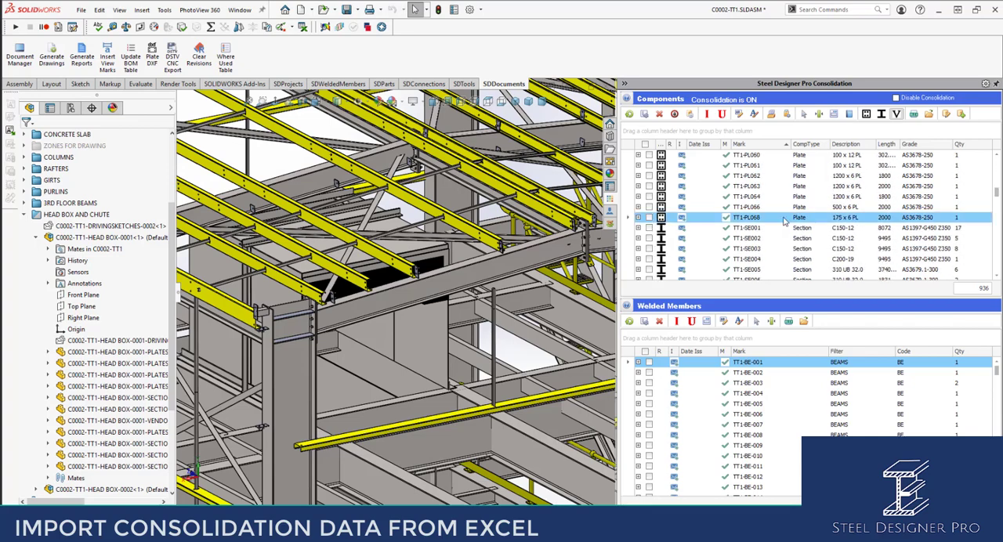
mouse_move(765, 218)
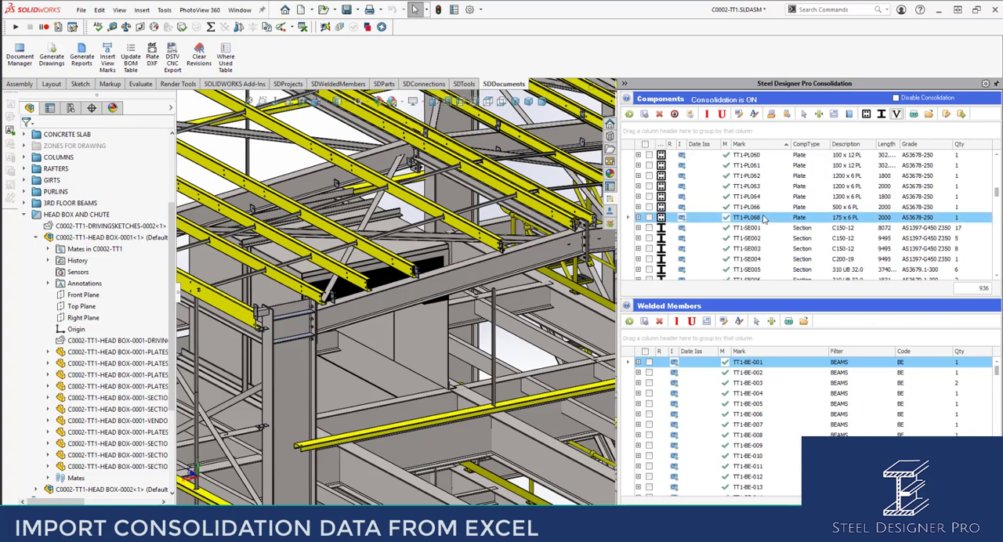